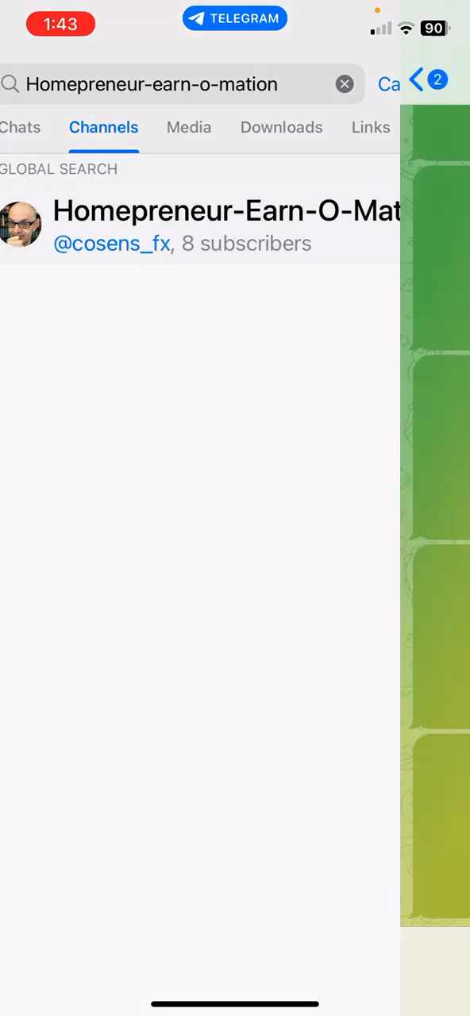
# - Open the Homepreneur-Earn-O-Mation channel and scroll through its investment posts
pyautogui.click(226, 227)
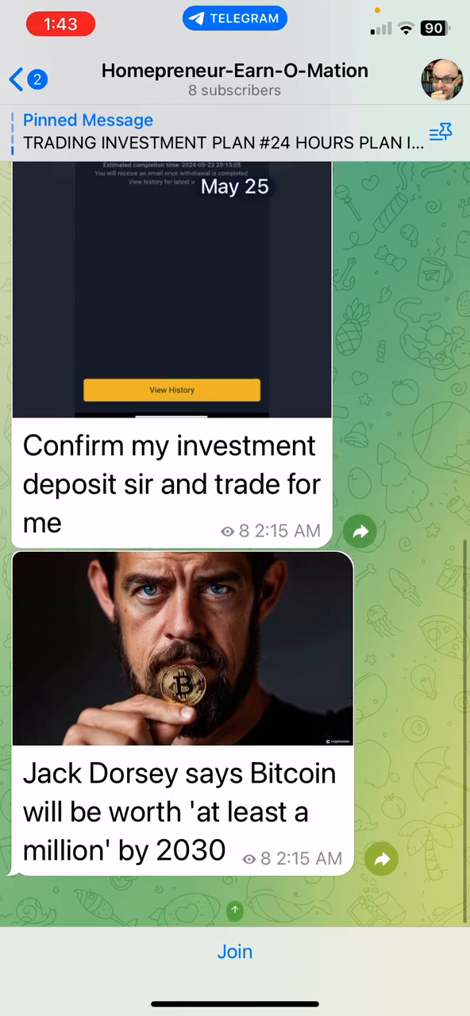
pyautogui.scroll(-3)
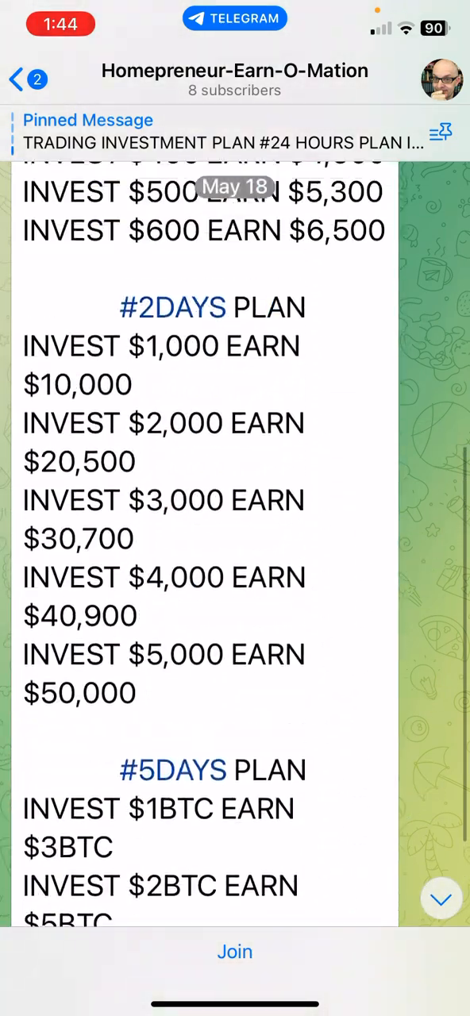
pyautogui.scroll(-3)
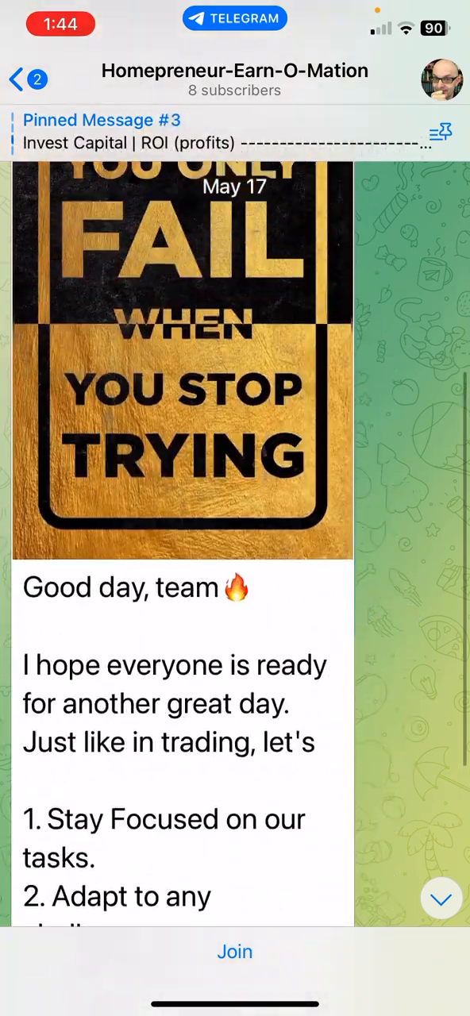
pyautogui.scroll(-3)
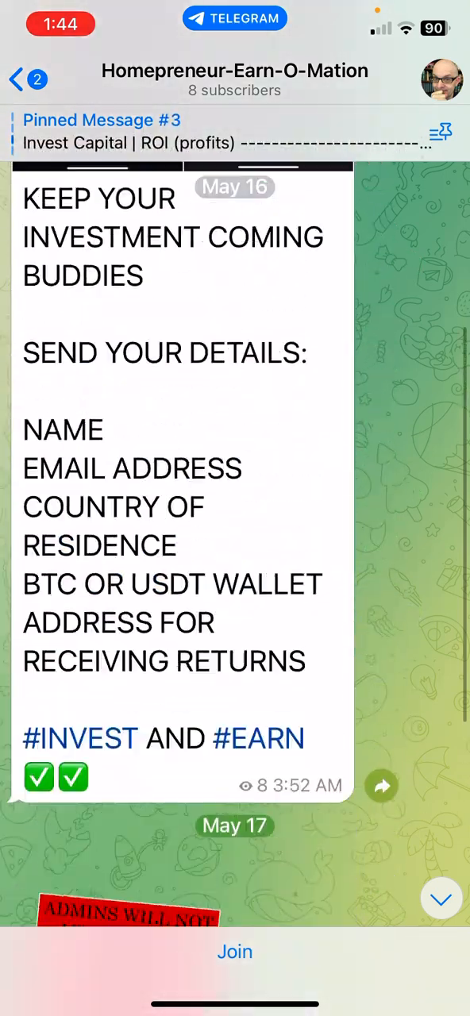
pyautogui.scroll(-3)
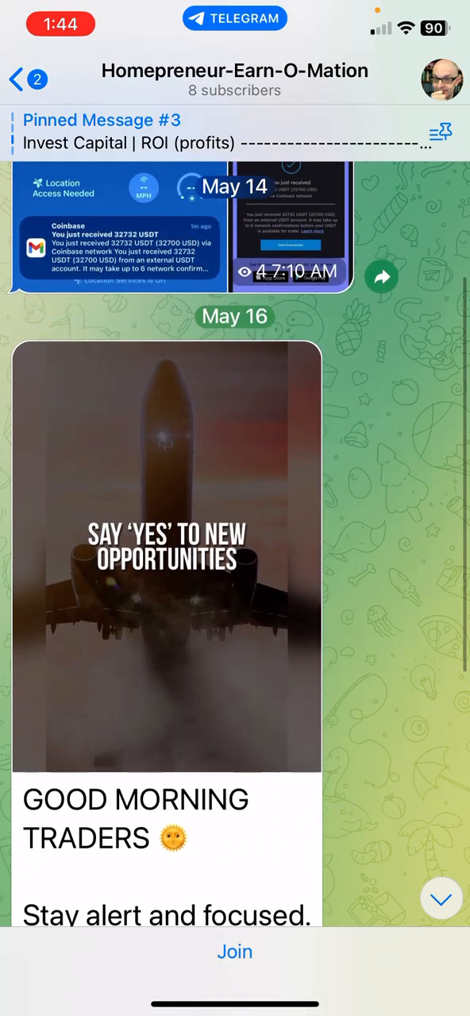
pyautogui.scroll(-3)
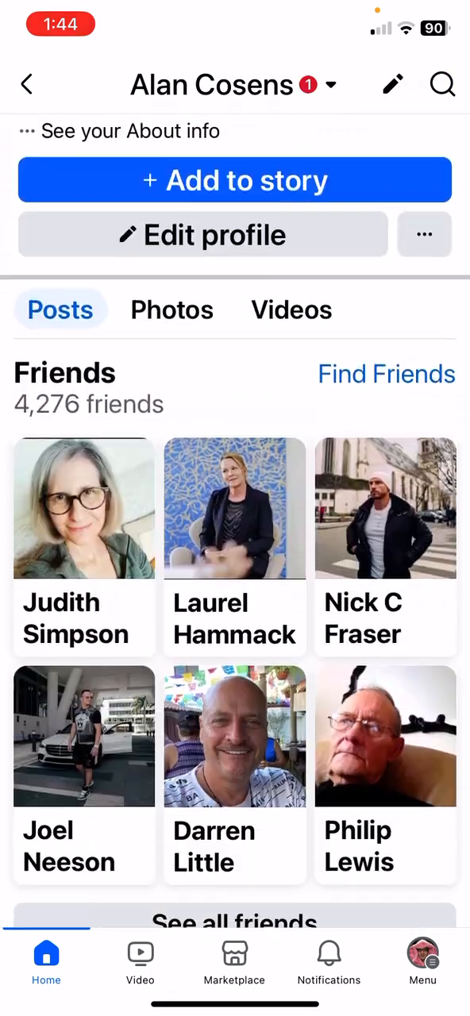
# - Scroll to the Facebook post marking the Homepreneur-Earn-O-Mation channel as "Not me"
pyautogui.scroll(-3)
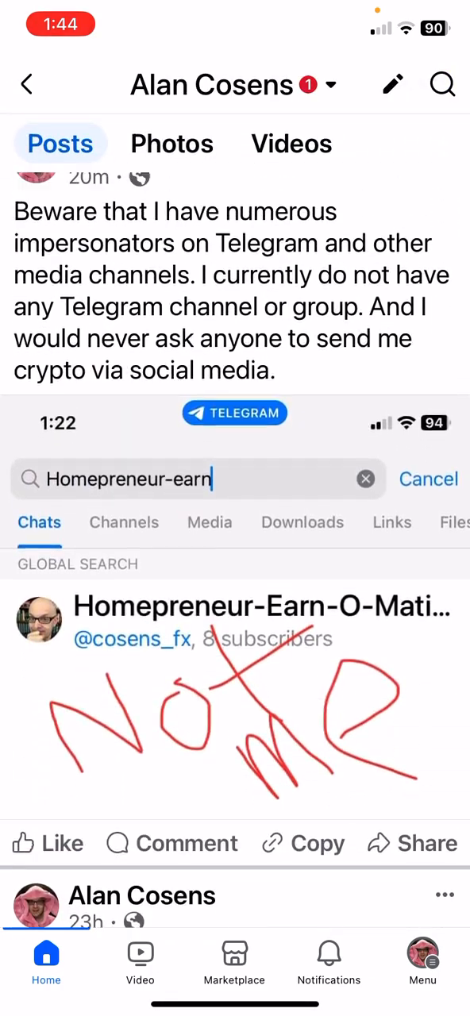
pyautogui.scroll(-3)
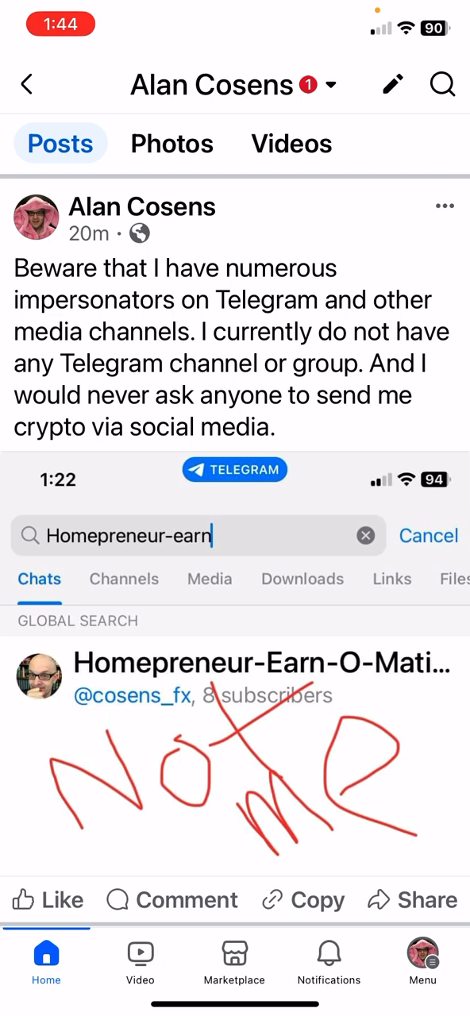